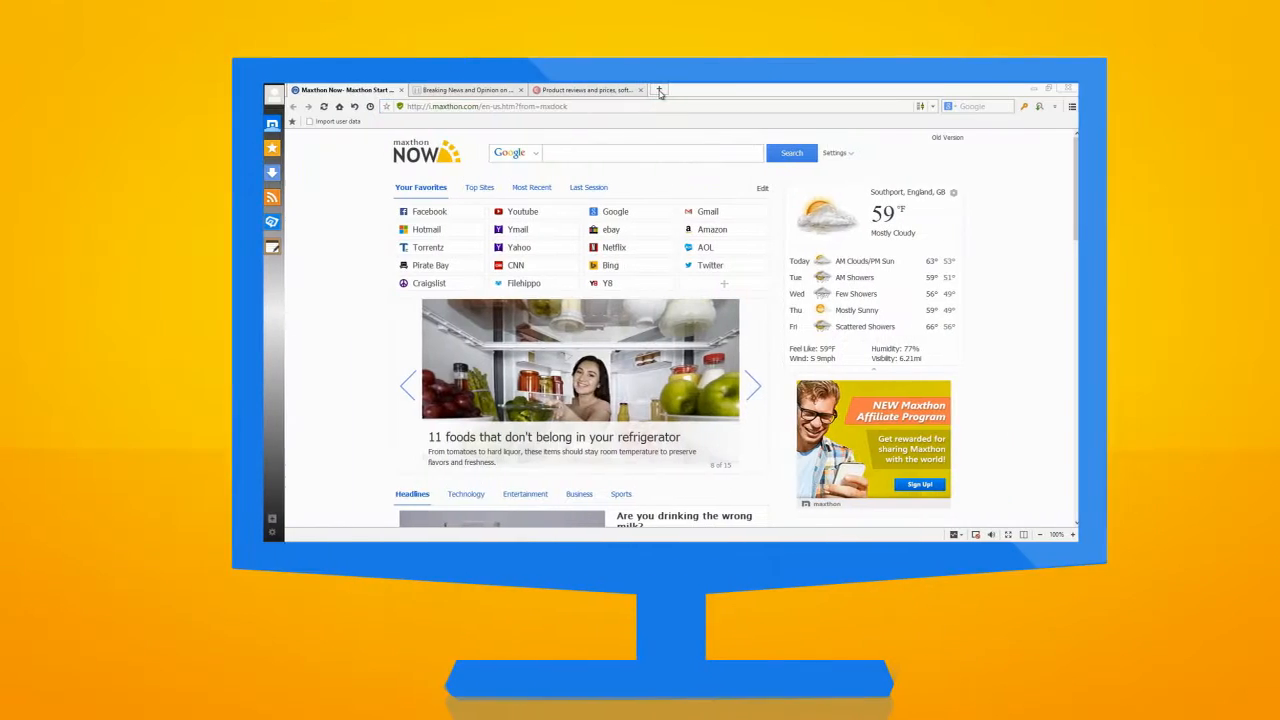
Open a new tab and go to techcrunch.com.
left_click(659, 90)
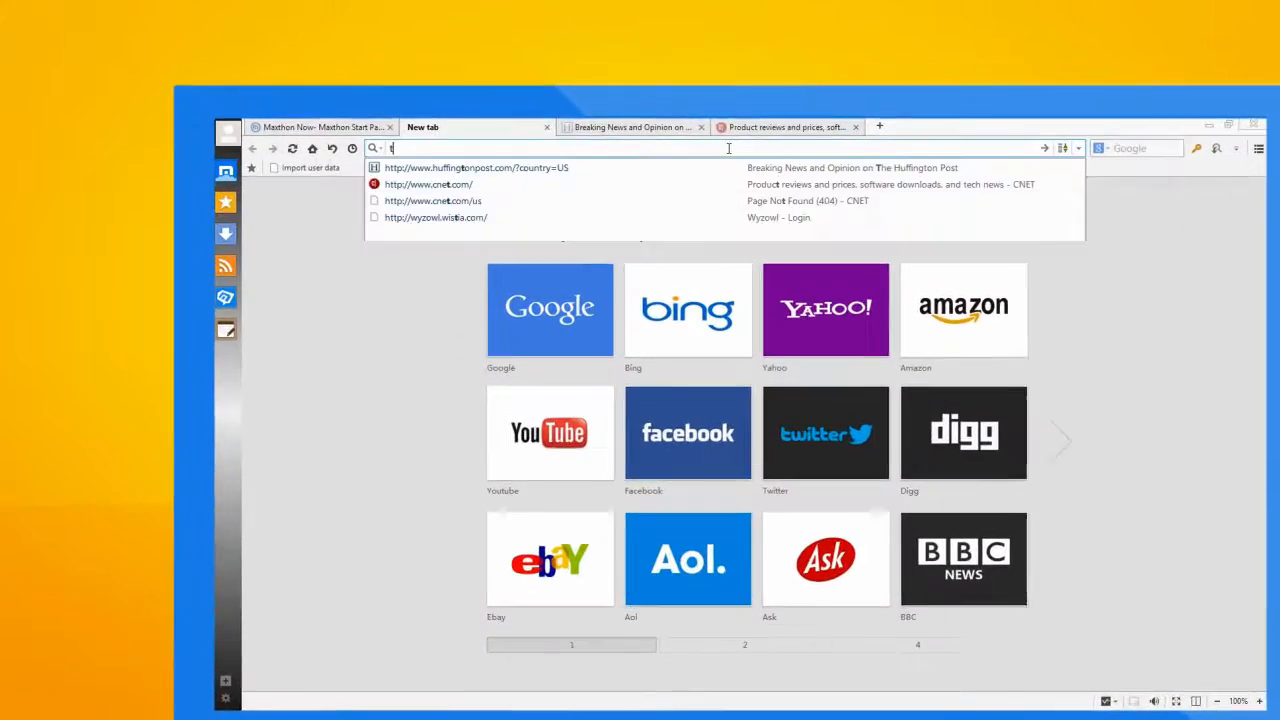
type("techcrunch.com")
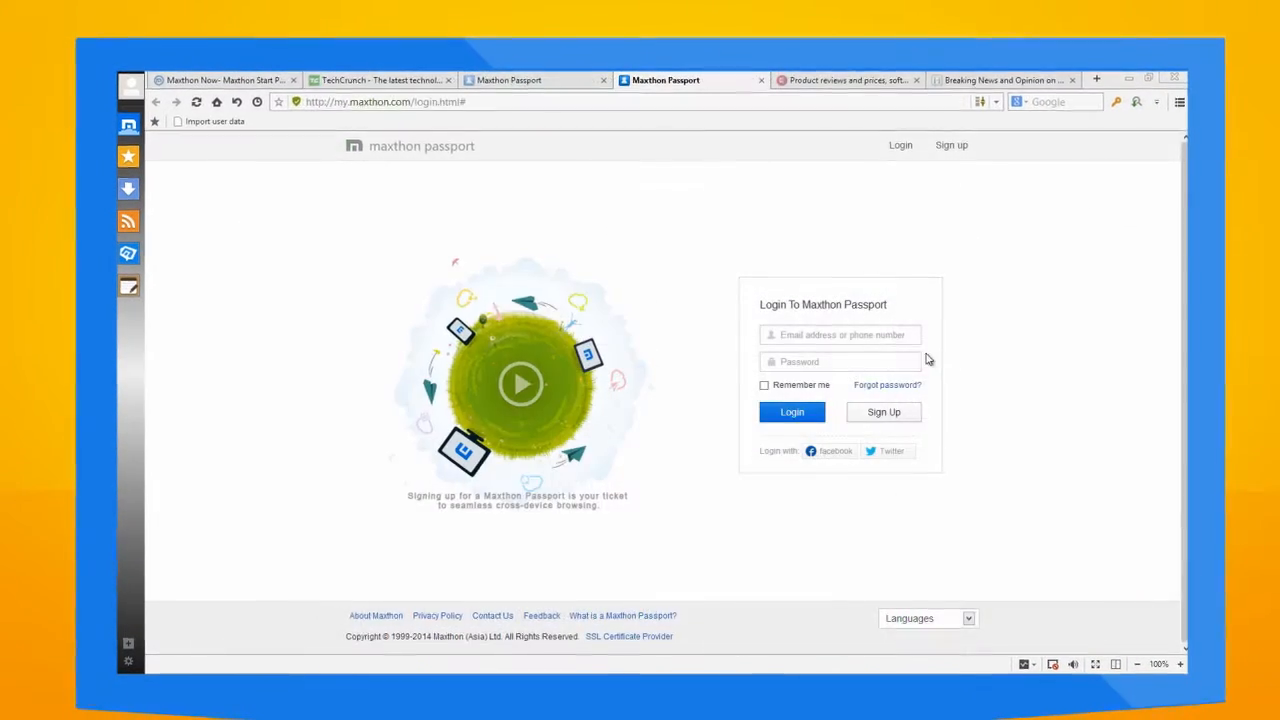
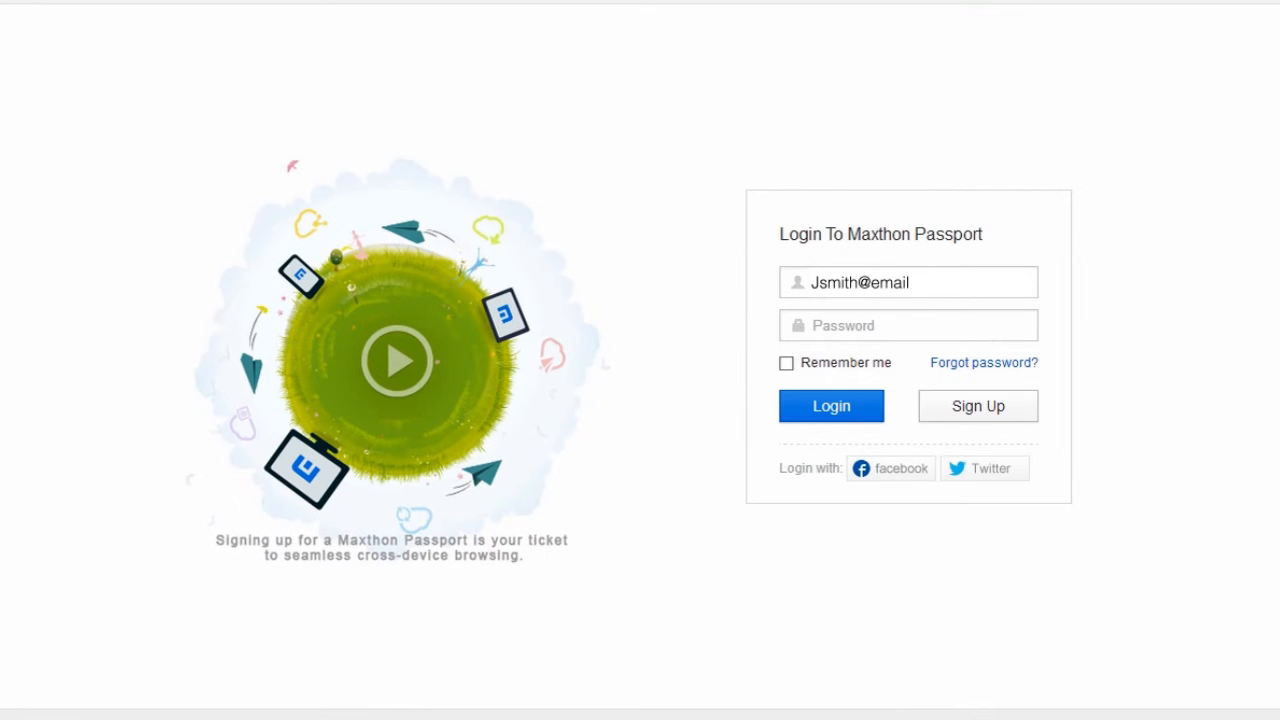
left_click(831, 405)
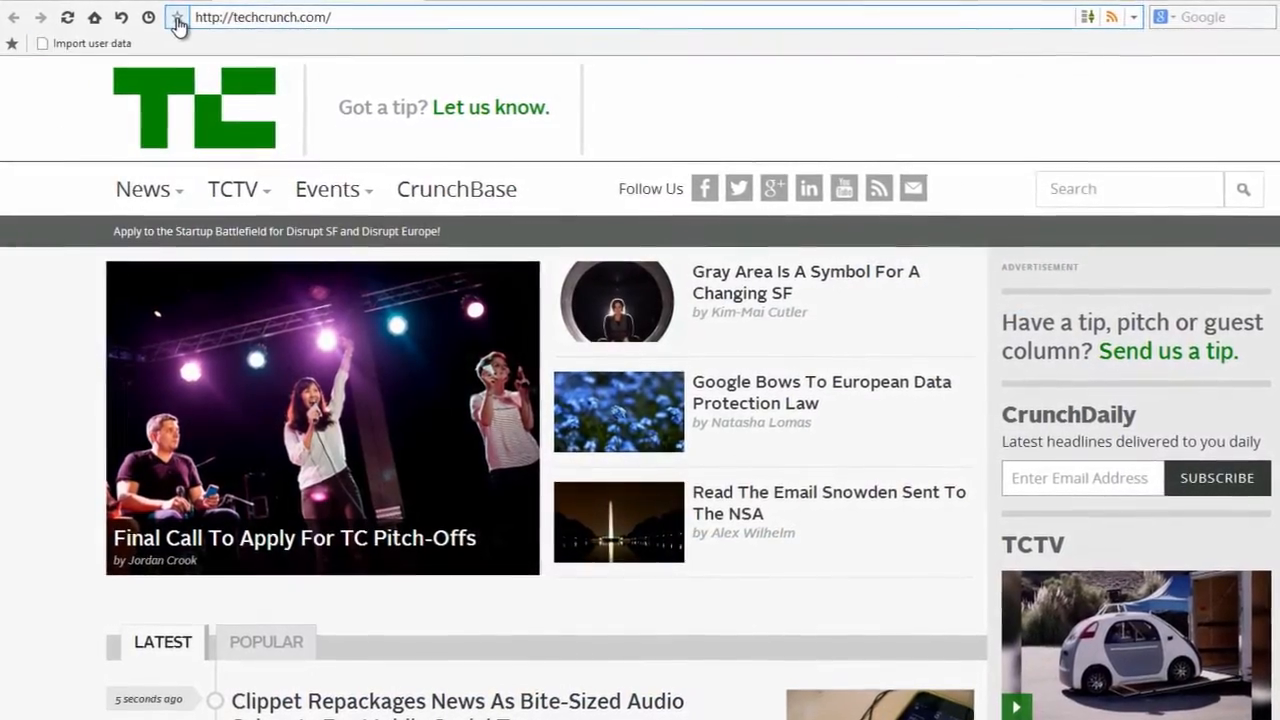
Bookmark TechCrunch with the address-bar star.
left_click(177, 17)
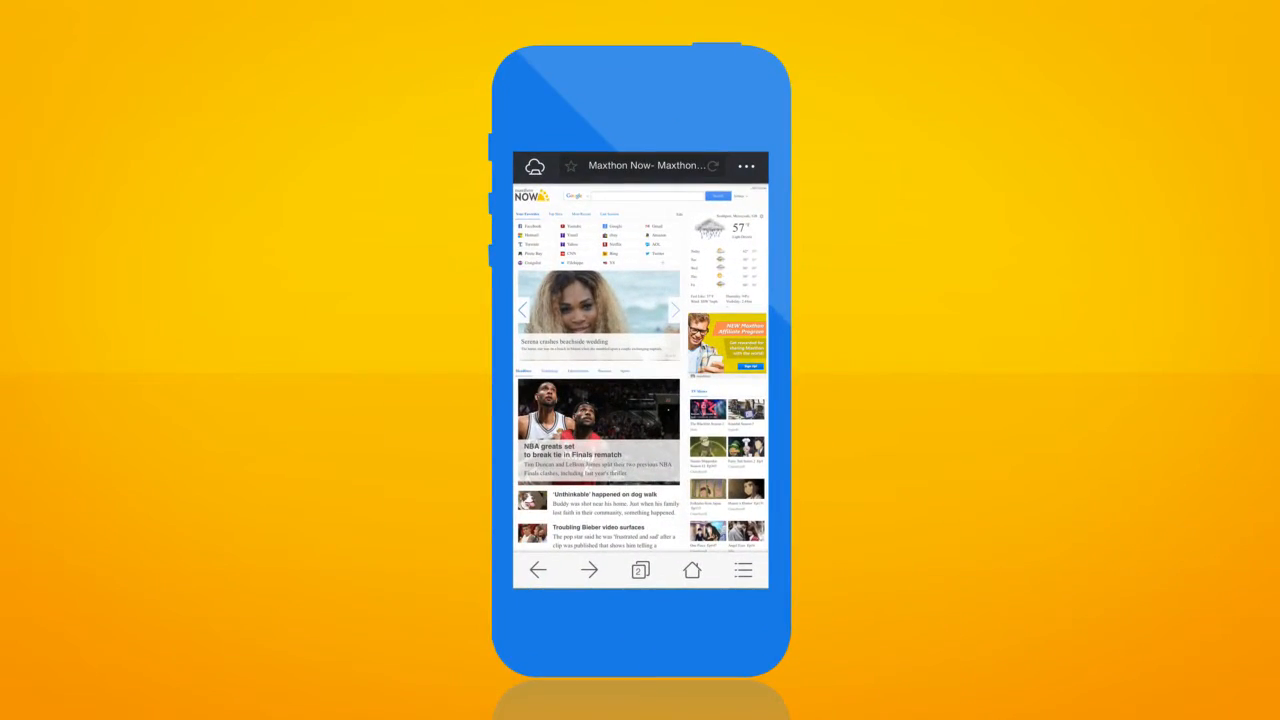
On the phone, check that the TechCrunch bookmark appears in Favorites.
left_click(746, 166)
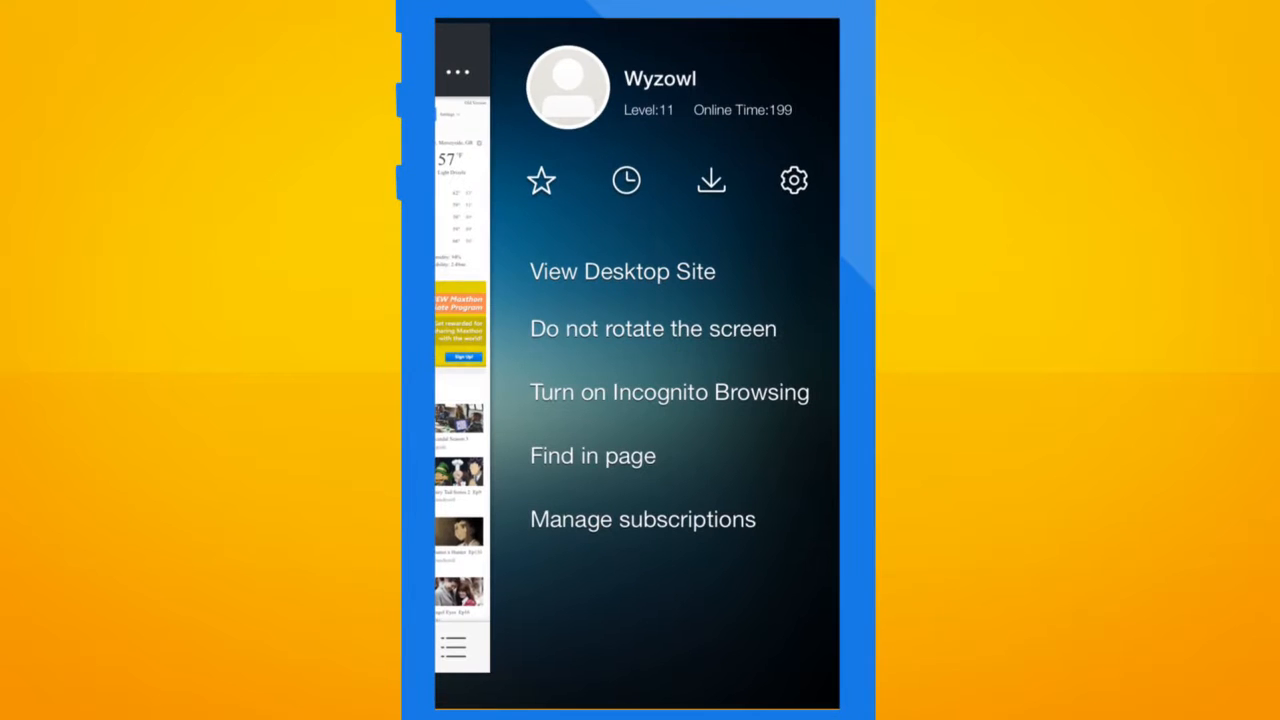
left_click(540, 181)
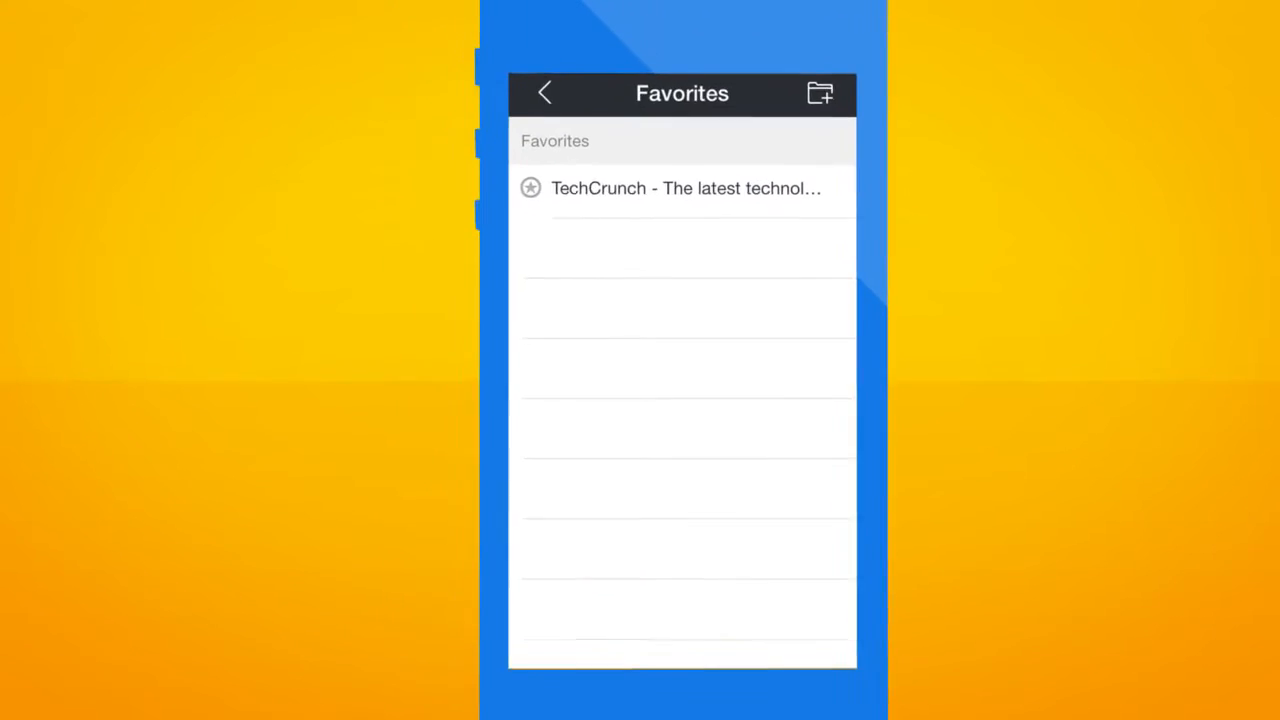
left_click(686, 188)
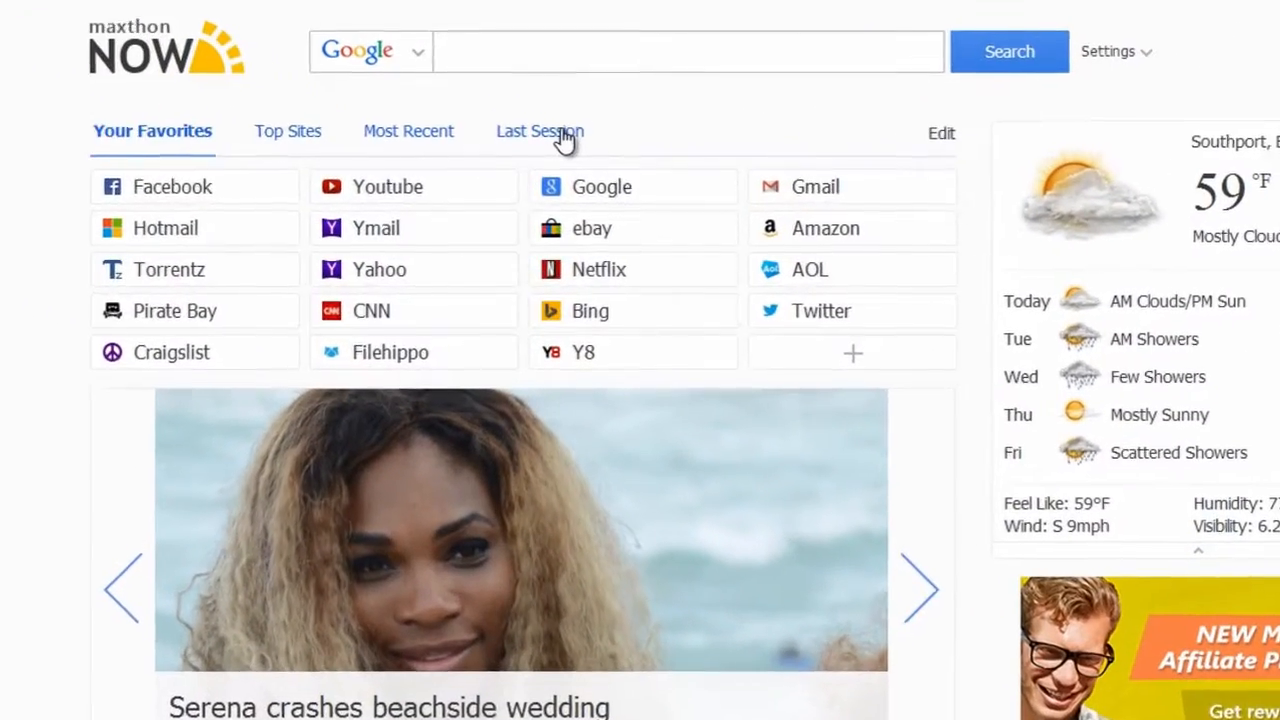
Show the Last Session tab on the Maxthon Now start page.
left_click(539, 131)
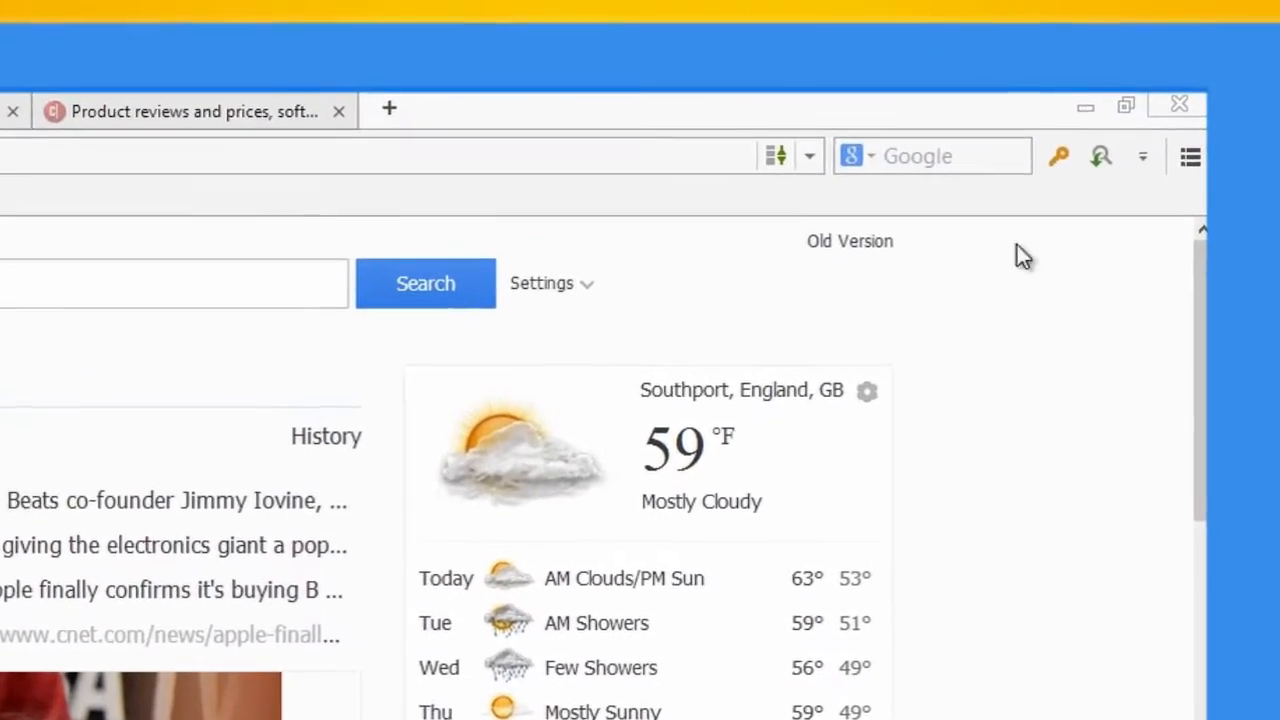
Open Settings from the browser's main menu.
left_click(1189, 156)
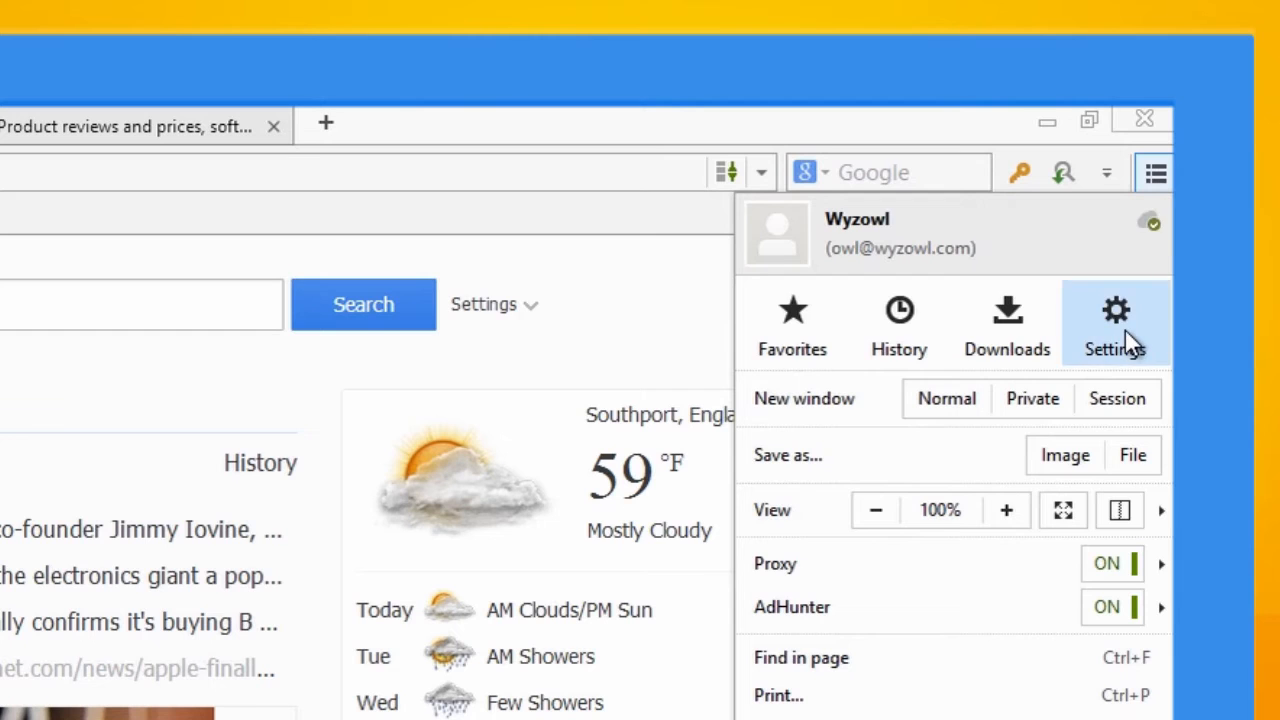
left_click(1115, 323)
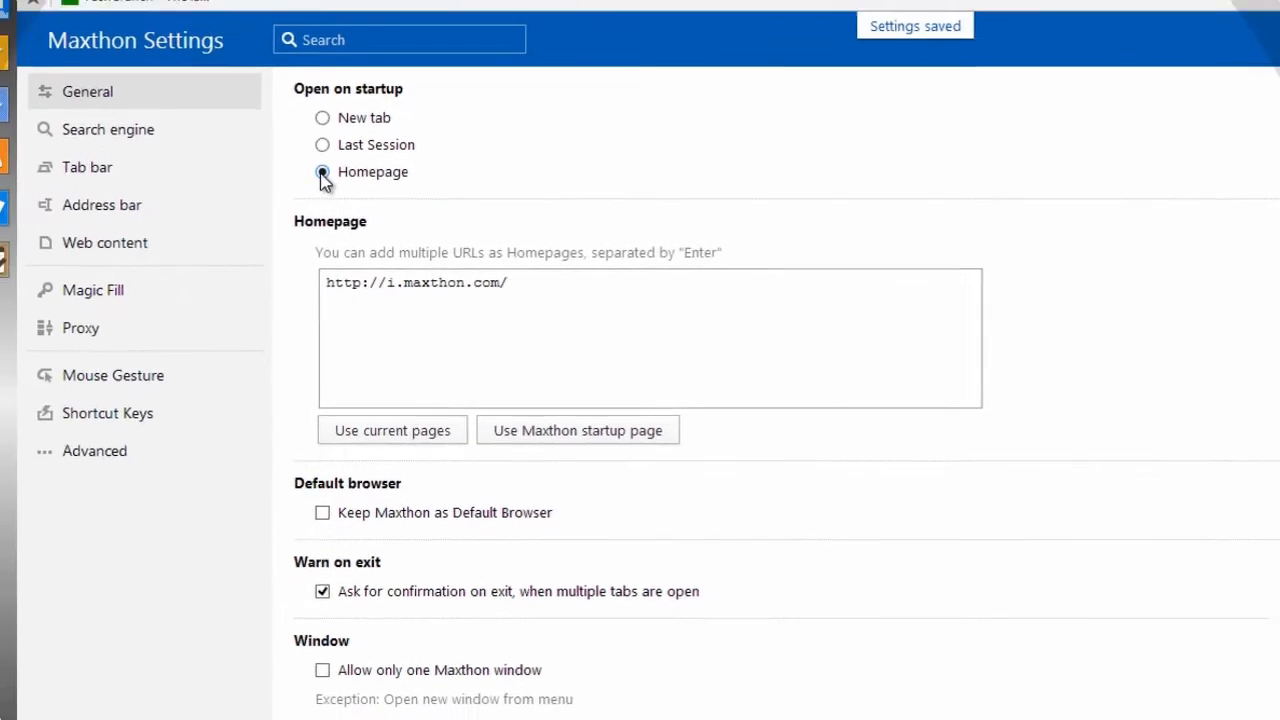